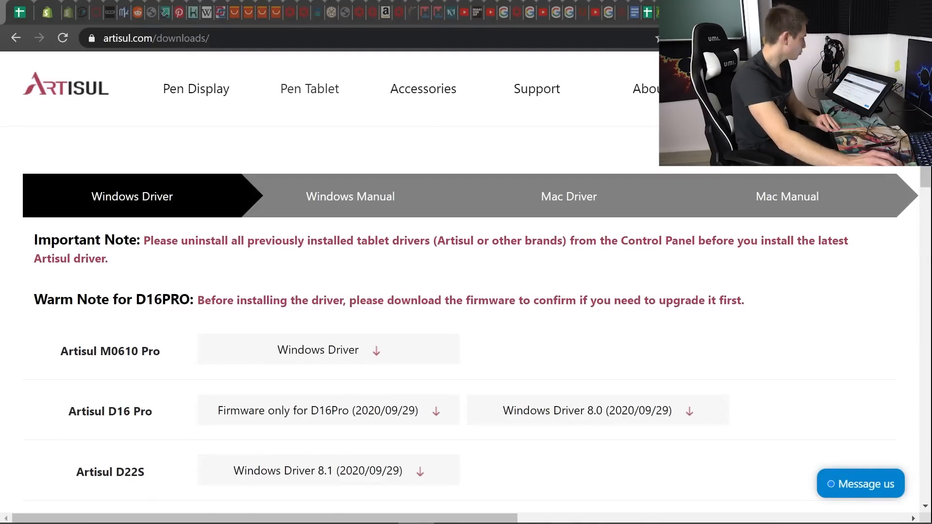
mouse_move(788, 196)
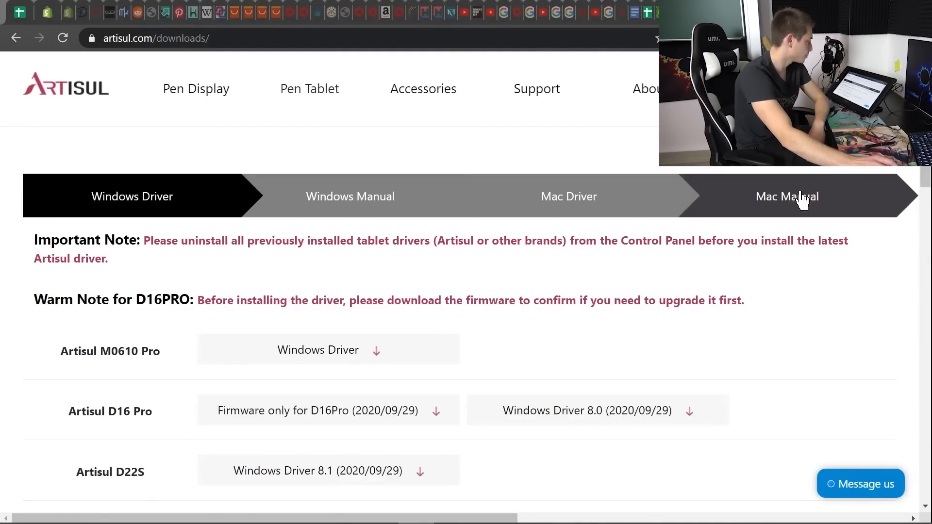
mouse_move(372, 88)
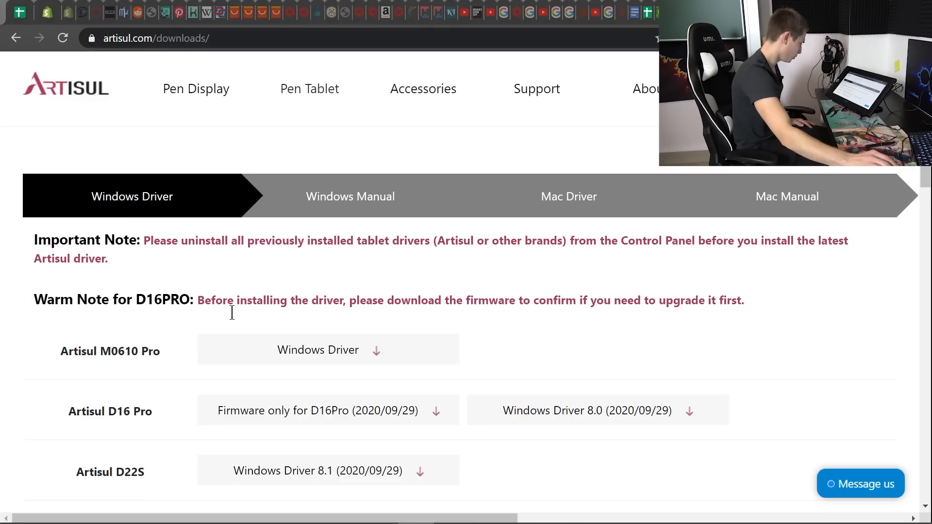
Handwrite an integral sign followed by 'csc' at the canvas top-left
scroll("down", 3)
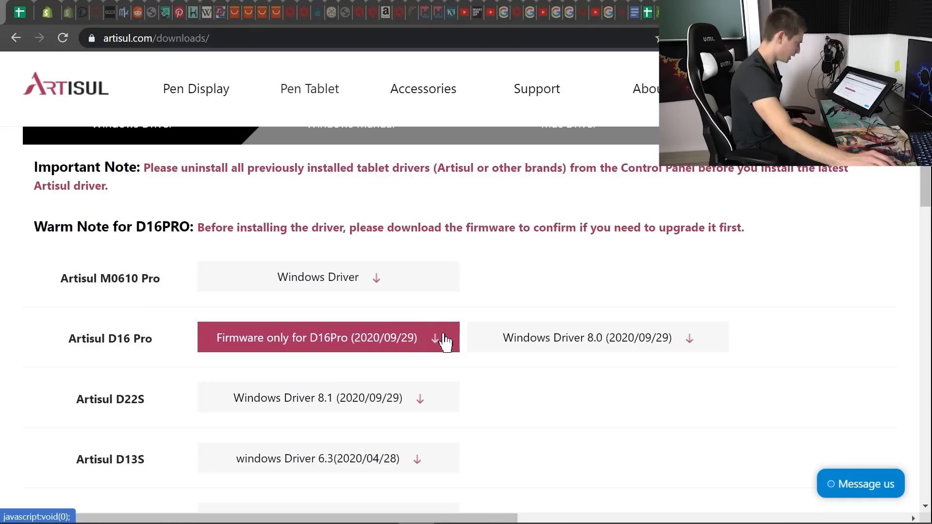
mouse_move(517, 310)
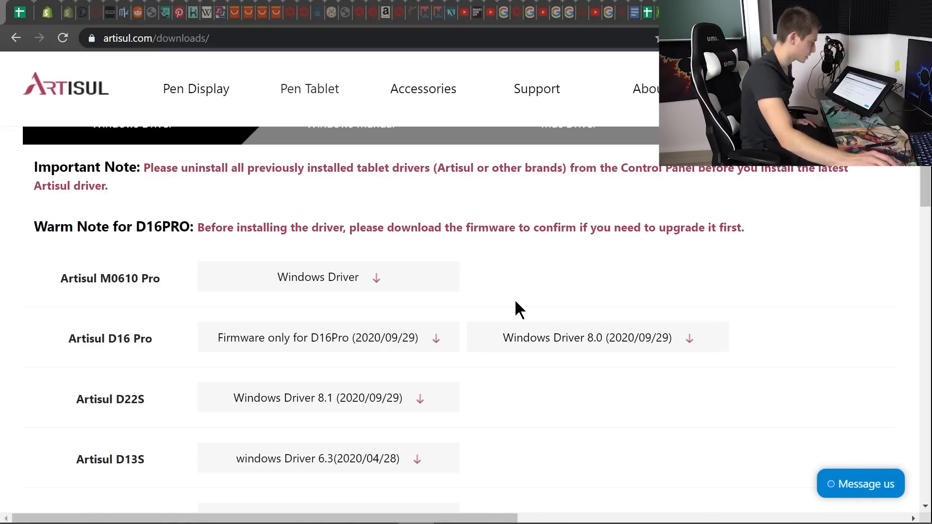
mouse_move(367, 344)
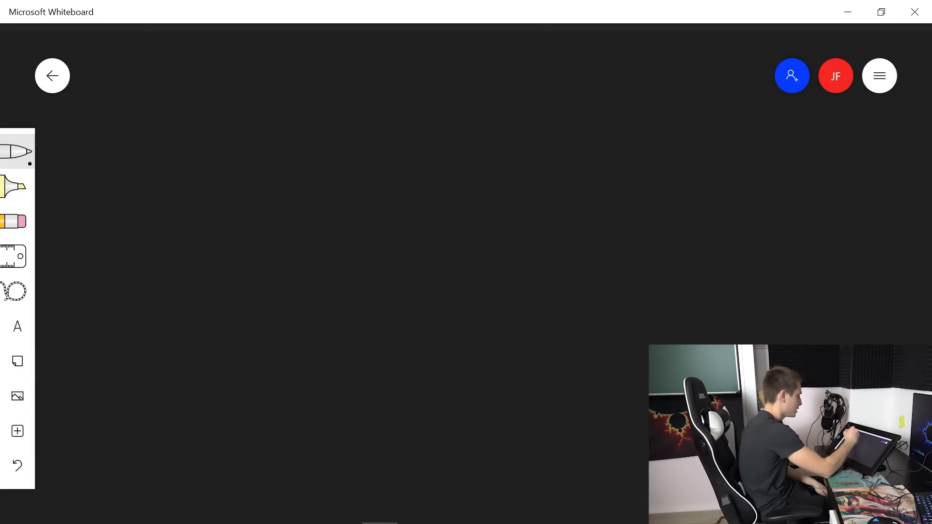
left_click_drag(107, 59, 104, 111)
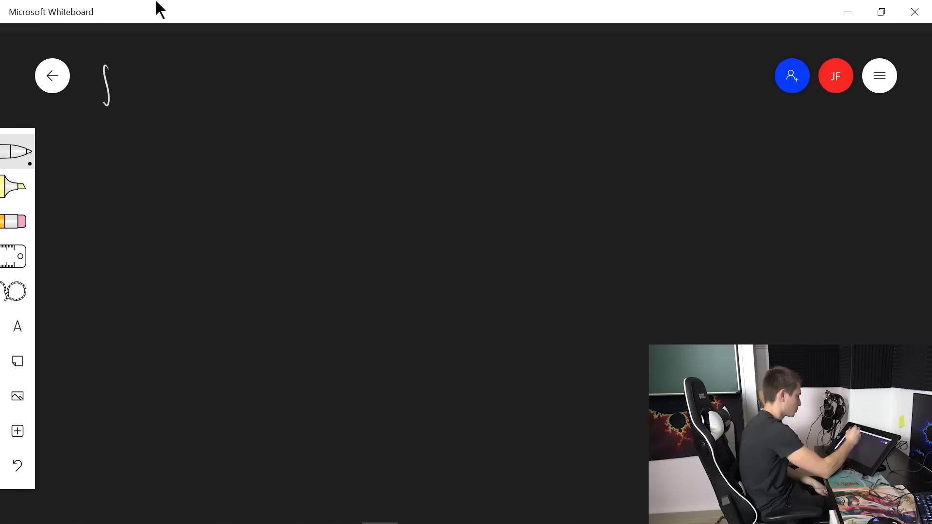
left_click_drag(113, 86, 152, 95)
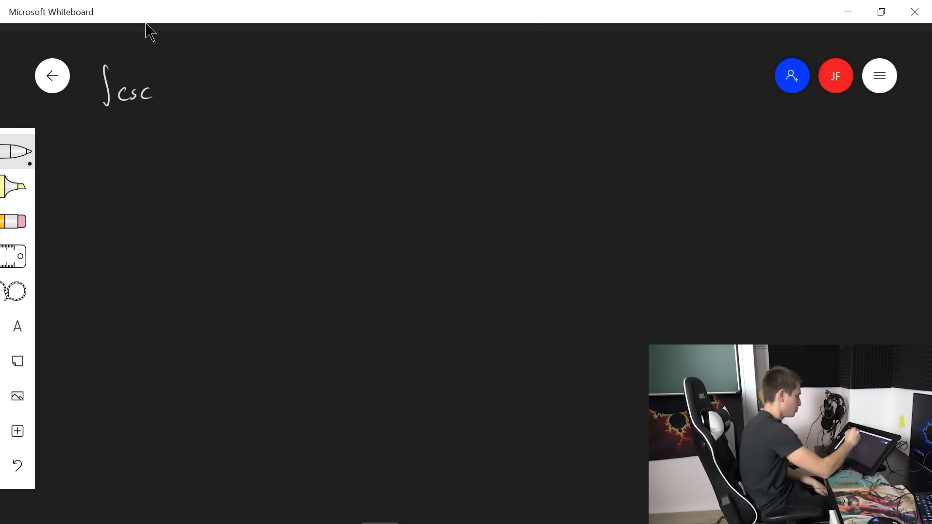